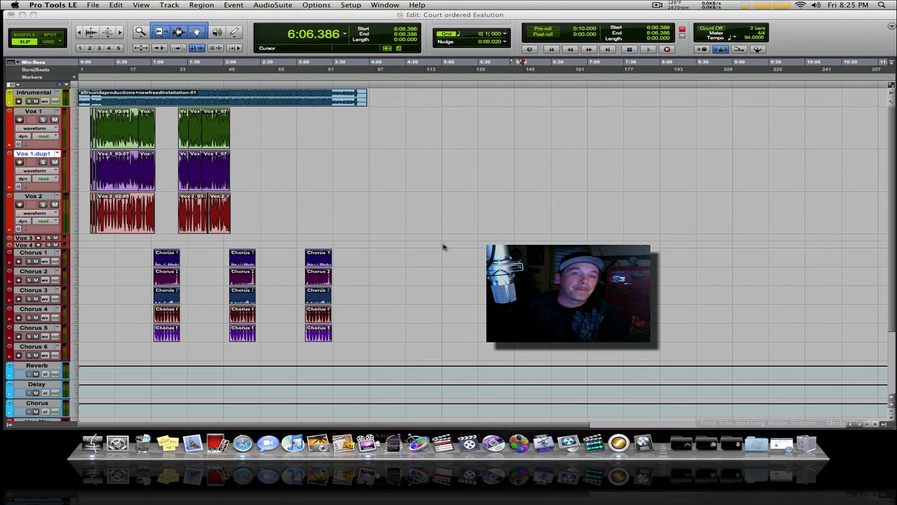
# Bring up the Save Session Copy dialog for the Court ordered Evalution session
pyautogui.click(265, 83)
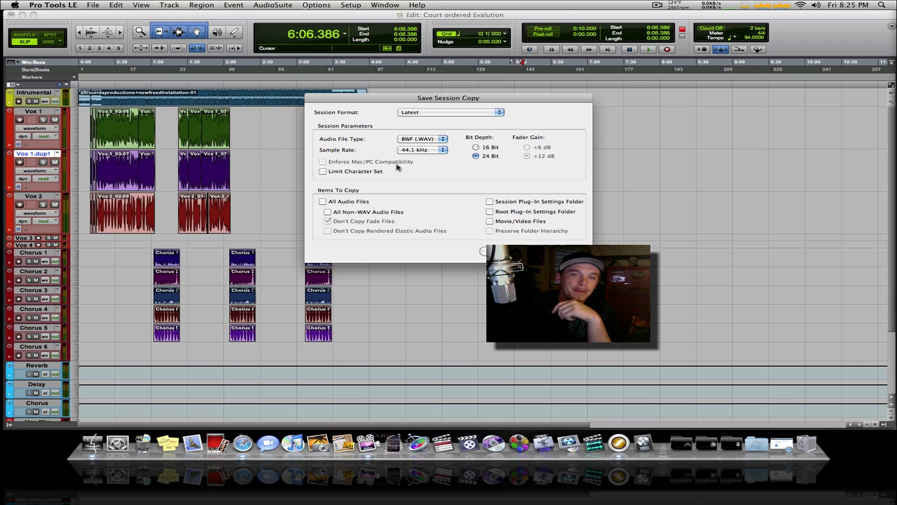
# Configure the copy as Latest format, AIFF audio, including all audio files and plug-in settings, and confirm
pyautogui.click(448, 112)
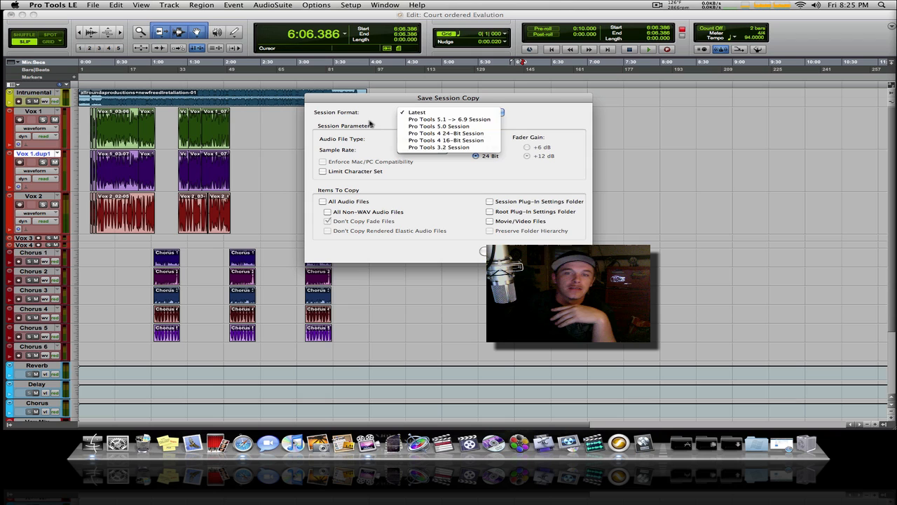
pyautogui.click(415, 112)
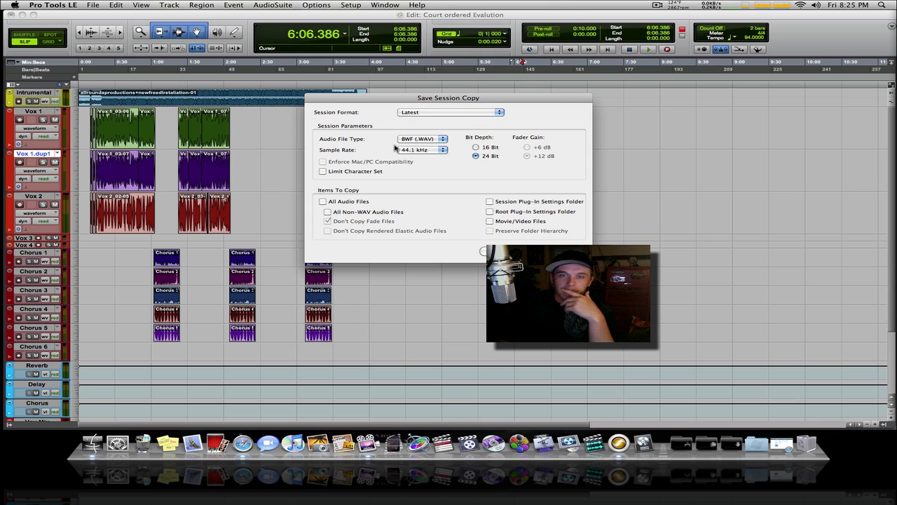
pyautogui.click(420, 139)
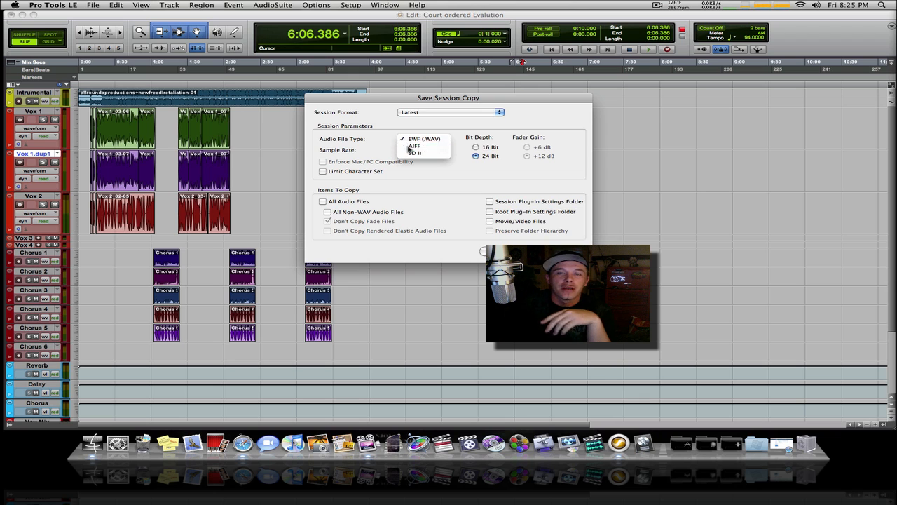
pyautogui.click(415, 148)
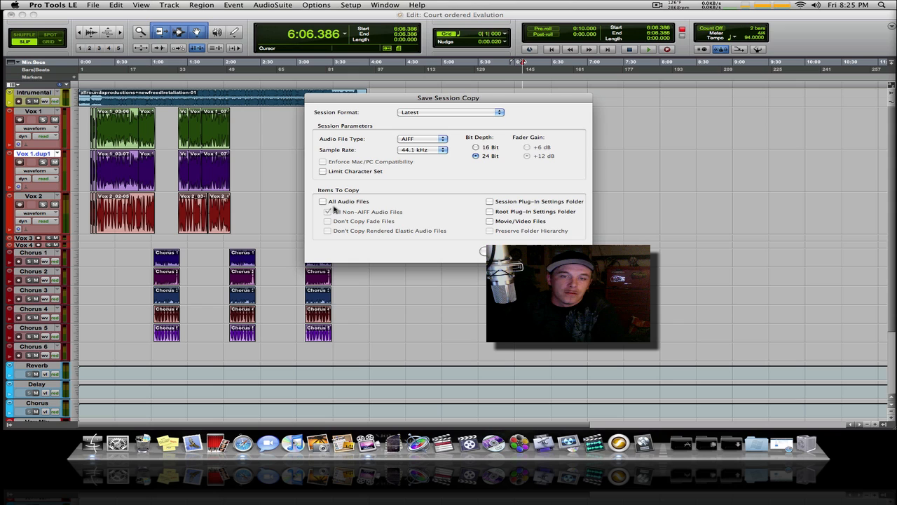
pyautogui.click(324, 202)
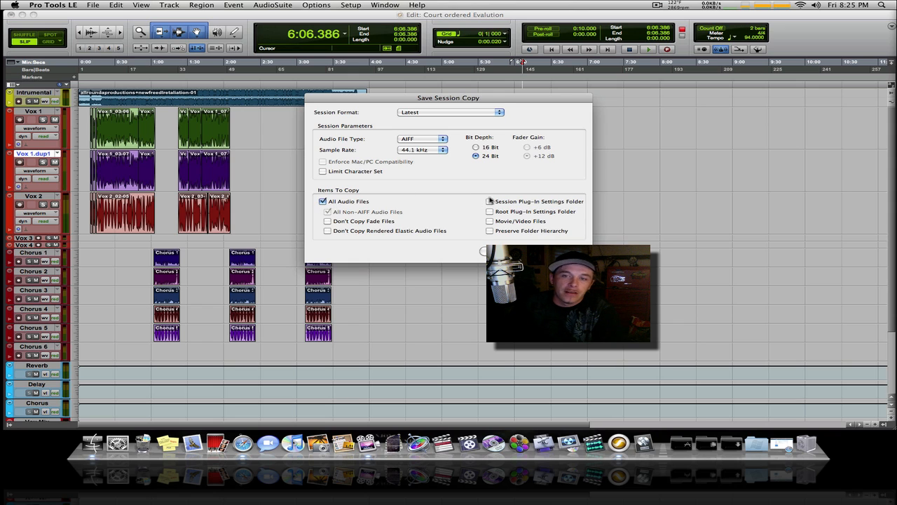
pyautogui.click(486, 202)
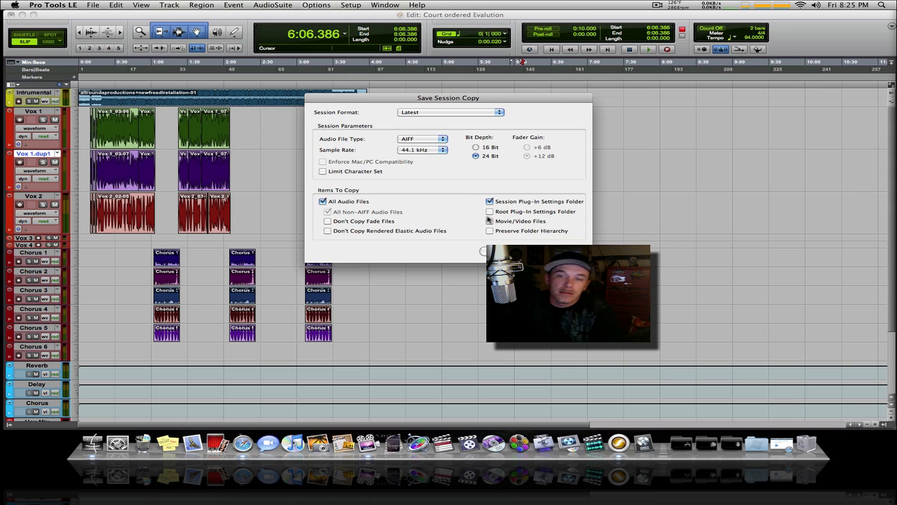
pyautogui.click(487, 210)
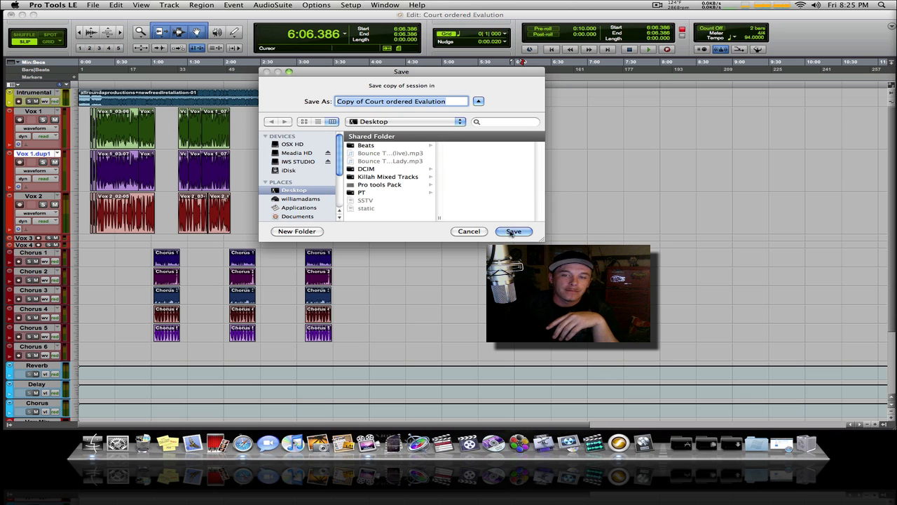
# Save the session copy folder to the Desktop and dismiss its Finder window
pyautogui.click(513, 231)
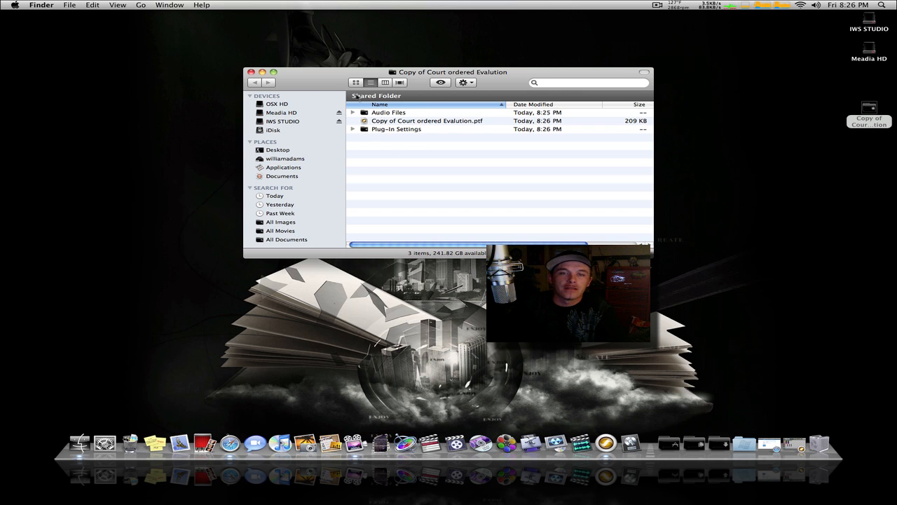
pyautogui.click(246, 73)
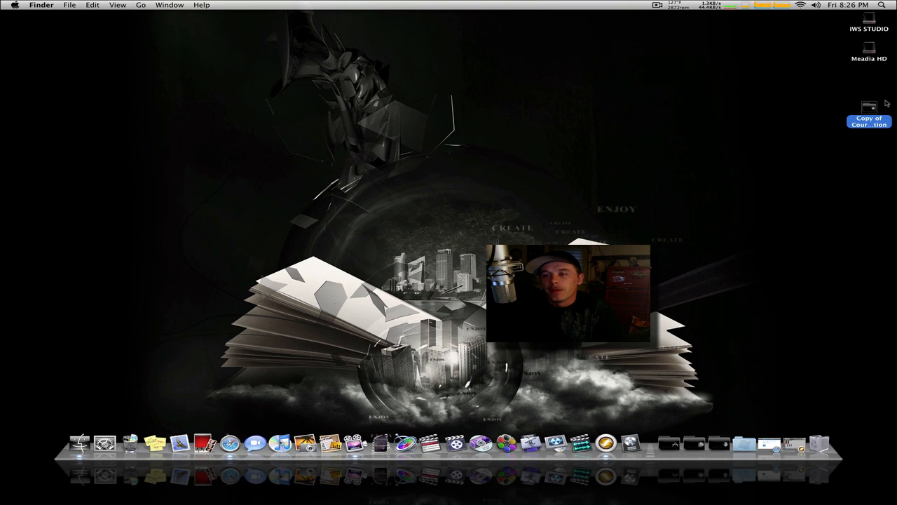
# Compress the Copy of Court ordered Evalution folder into a zip archive on the desktop
pyautogui.rightClick(867, 105)
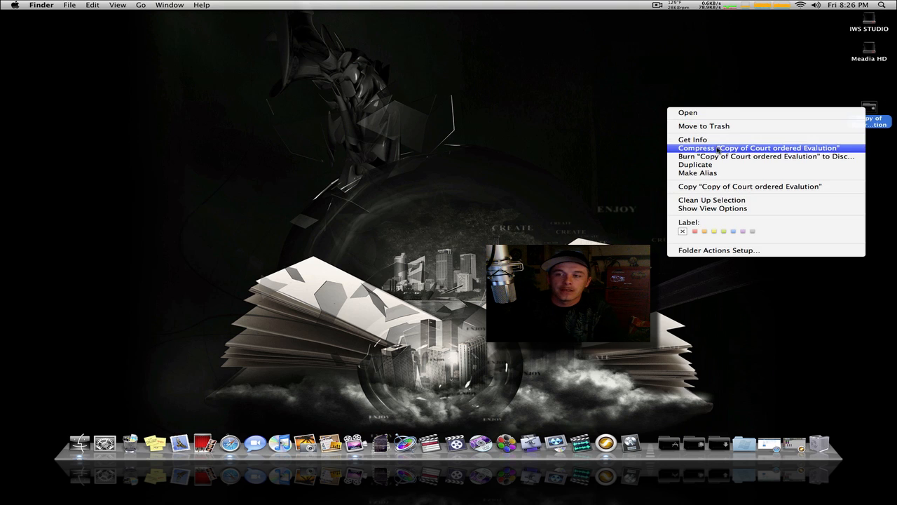
pyautogui.click(759, 148)
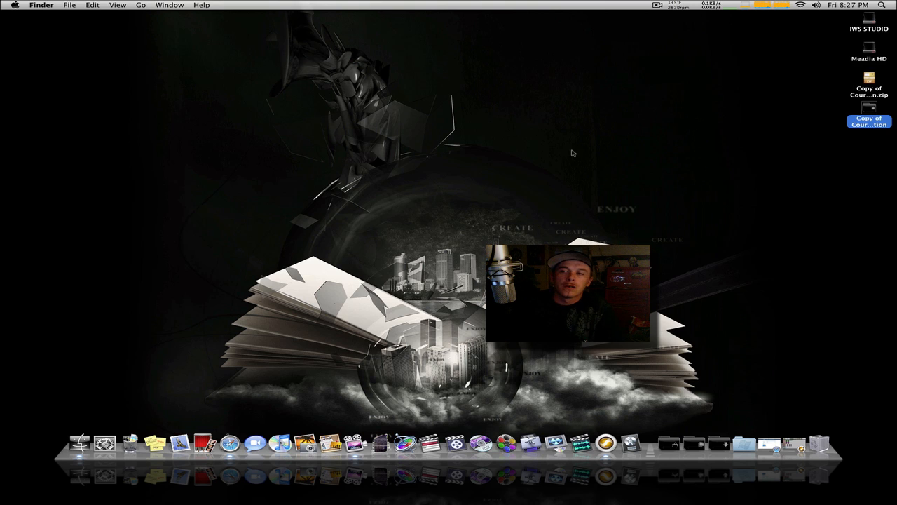
pyautogui.click(870, 77)
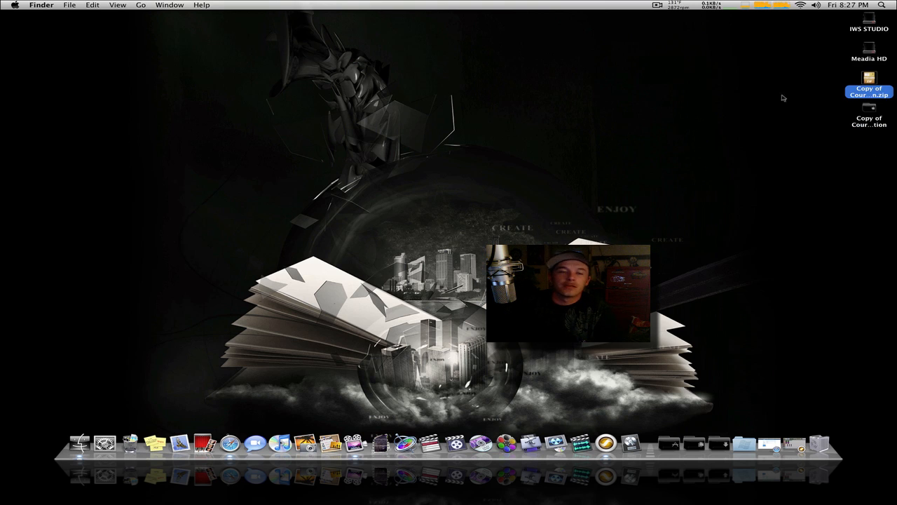
pyautogui.moveTo(288, 454)
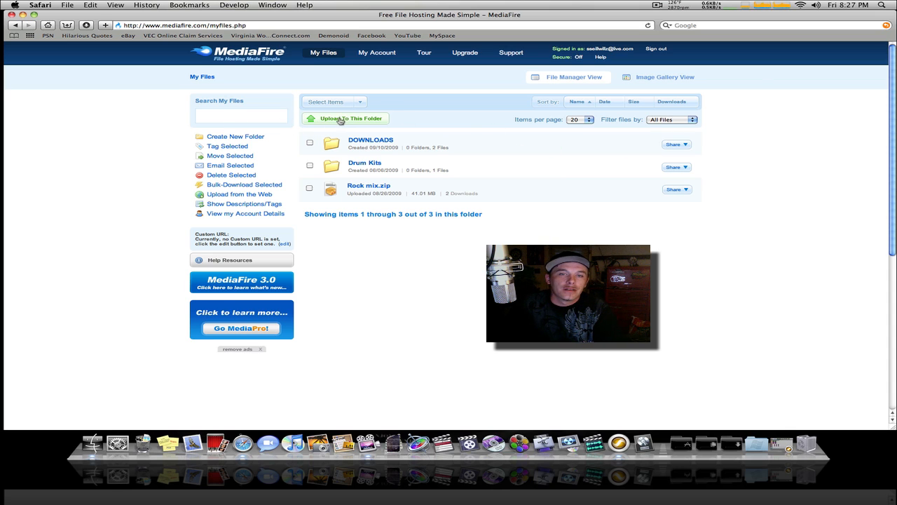
# Start an upload into the MediaFire My Files folder
pyautogui.click(344, 118)
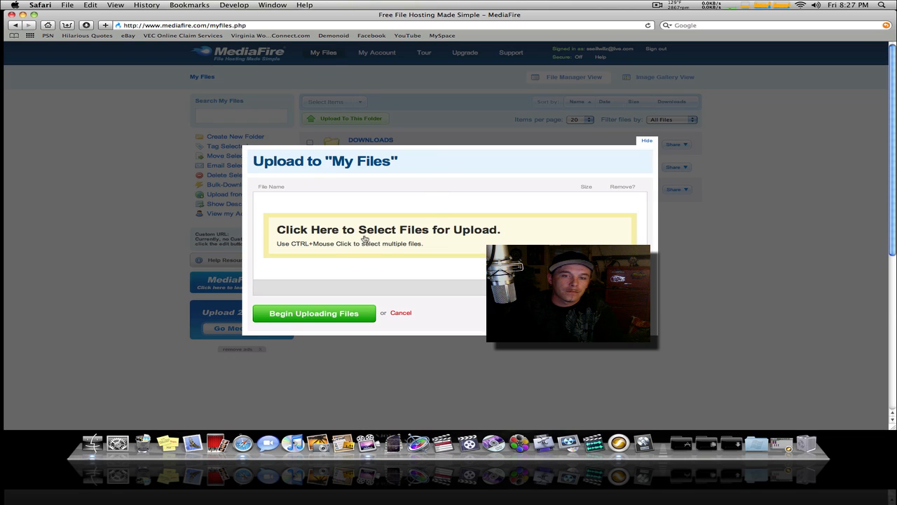
pyautogui.moveTo(344, 297)
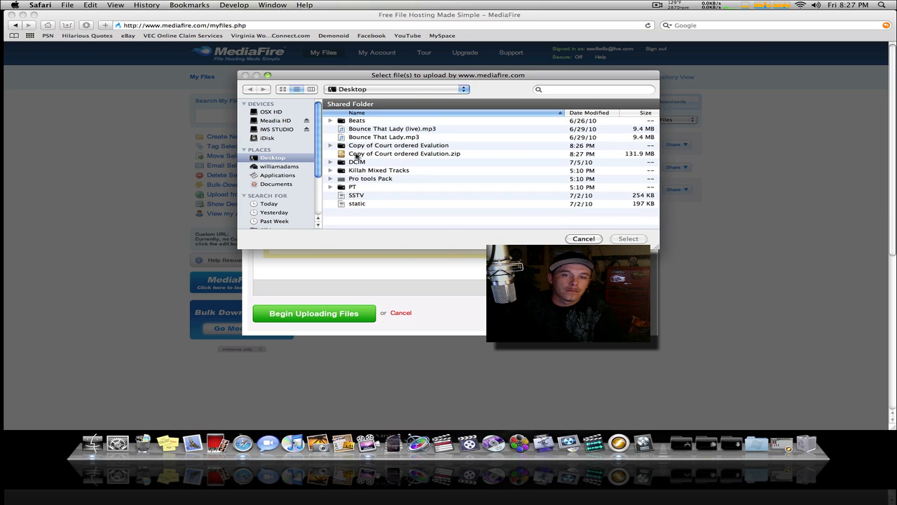
# Select Copy of Court ordered Evalution.zip from the Desktop and begin uploading it
pyautogui.click(627, 238)
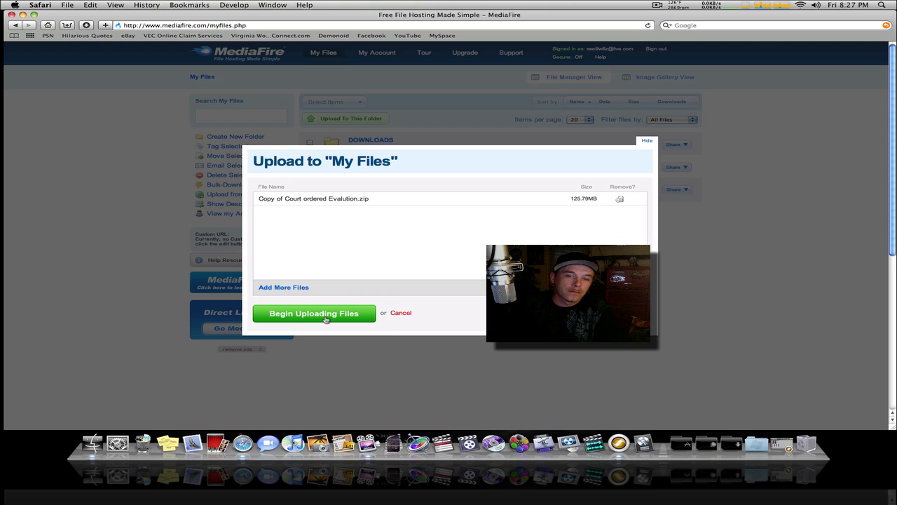
pyautogui.click(314, 313)
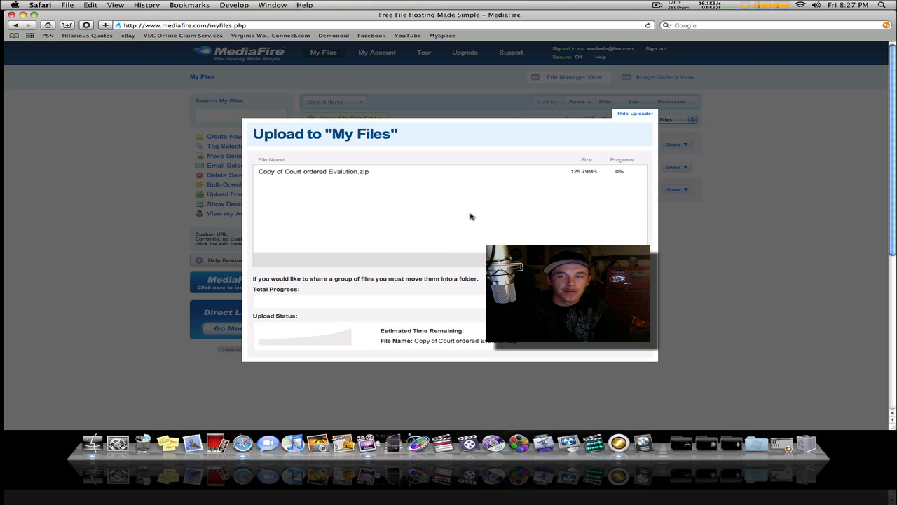